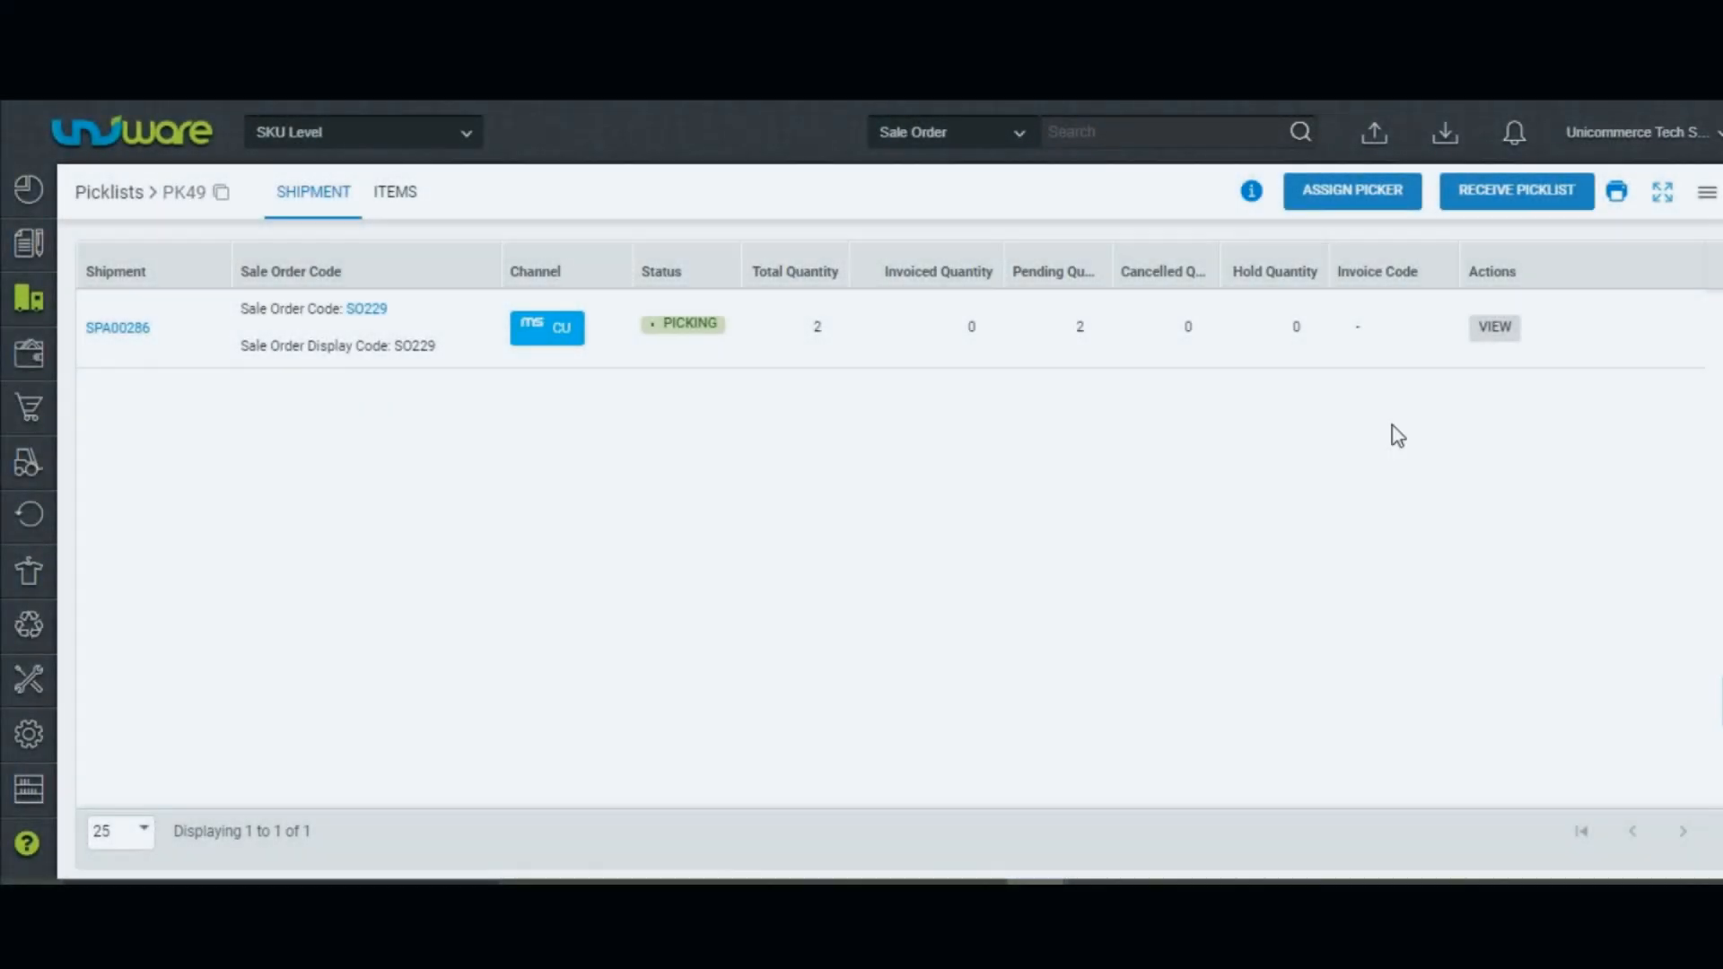
- Receive picklist PK49 and view its shipments, showing SPA00286 with two pending Headphones
{"action": "left_click", "coordinate": [1515, 190]}
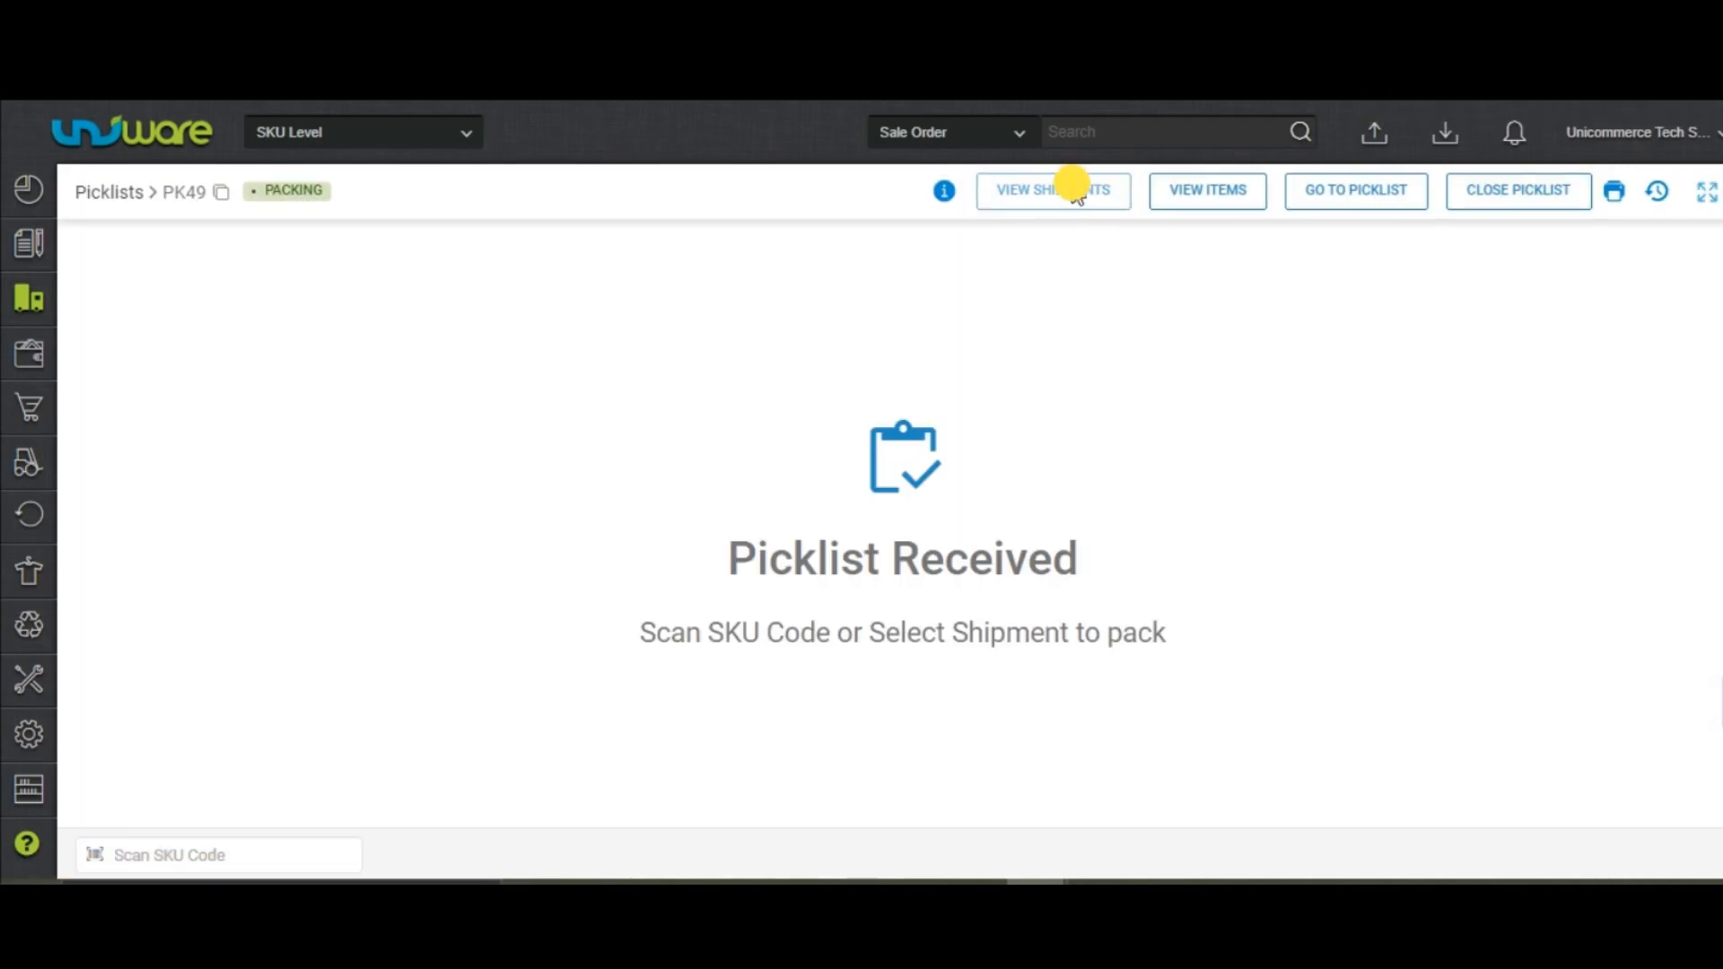
{"action": "left_click", "coordinate": [1052, 190]}
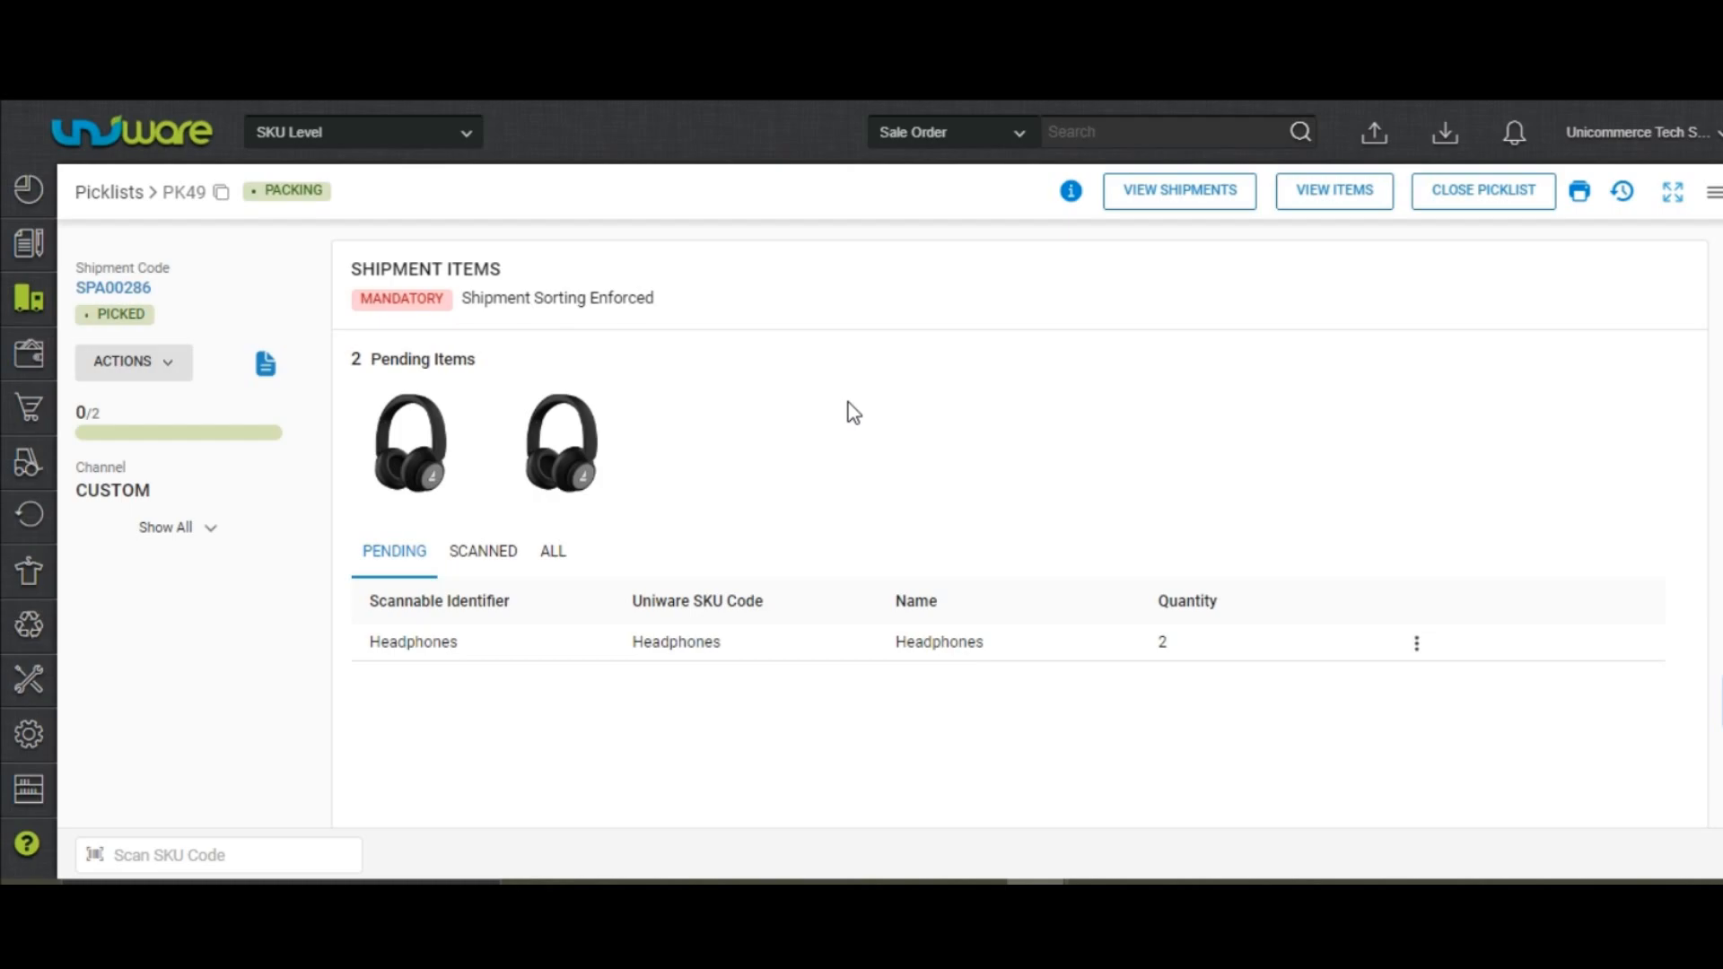
- Start the quality check on a pending Headphones item and ready the Scan SKU Code field
{"action": "left_click", "coordinate": [217, 854]}
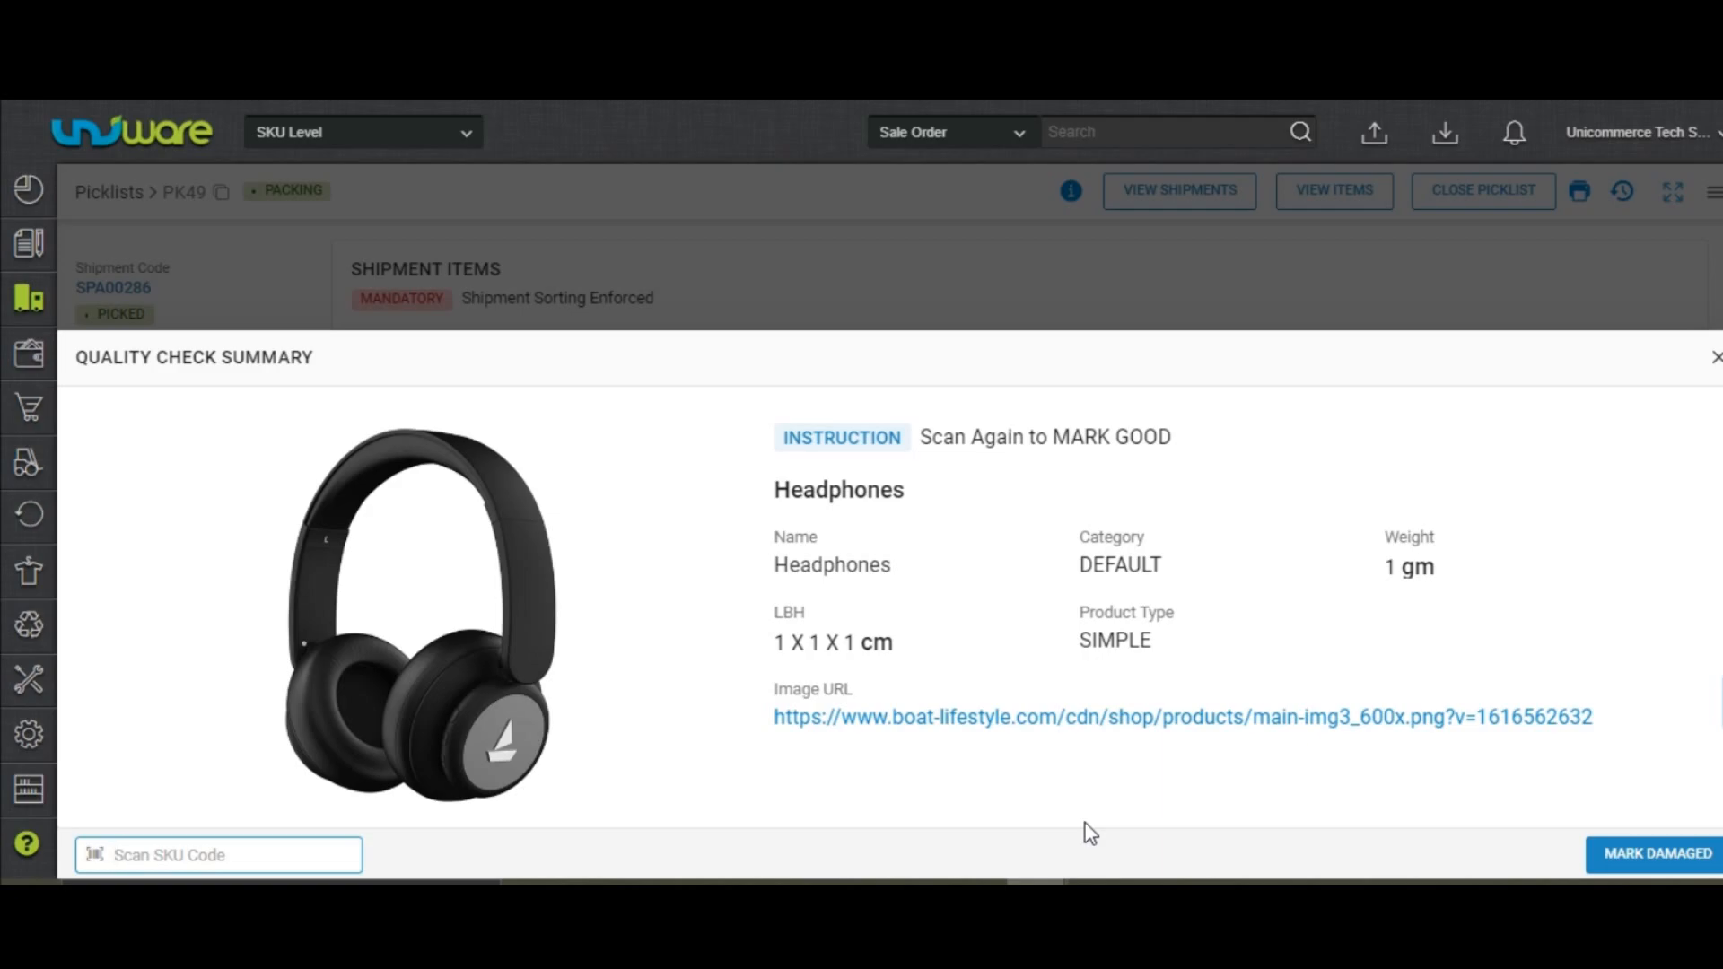
{"action": "left_click", "coordinate": [1716, 357]}
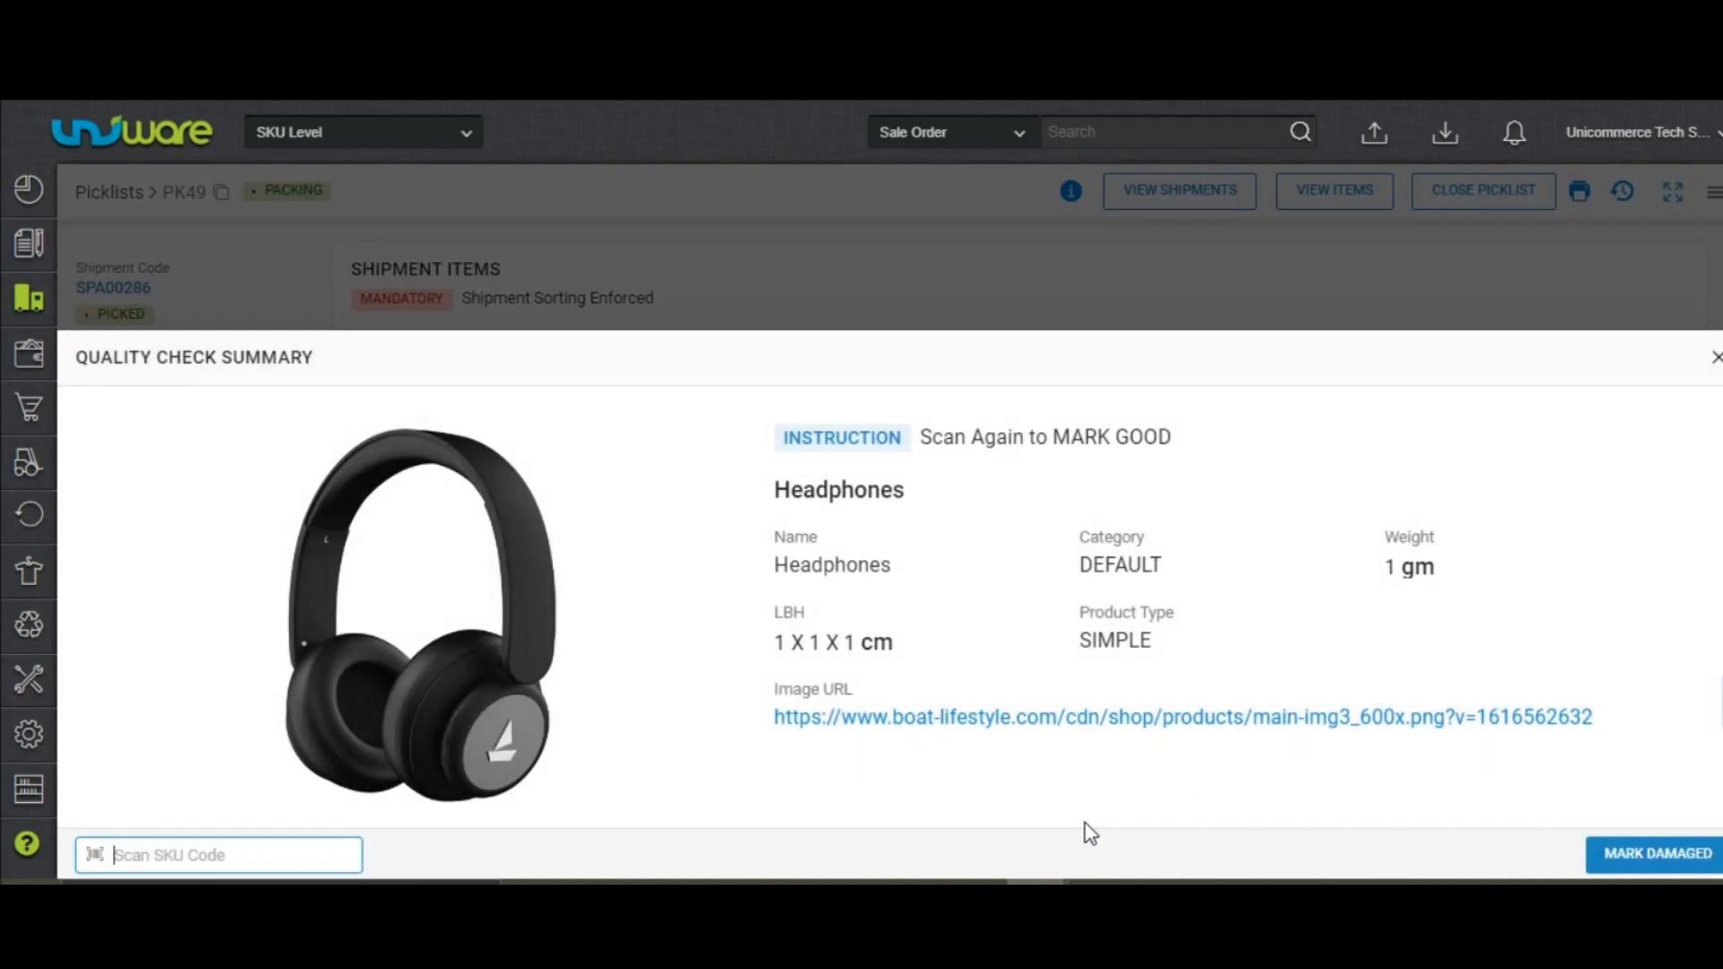
{"action": "mouse_move", "coordinate": [1540, 863]}
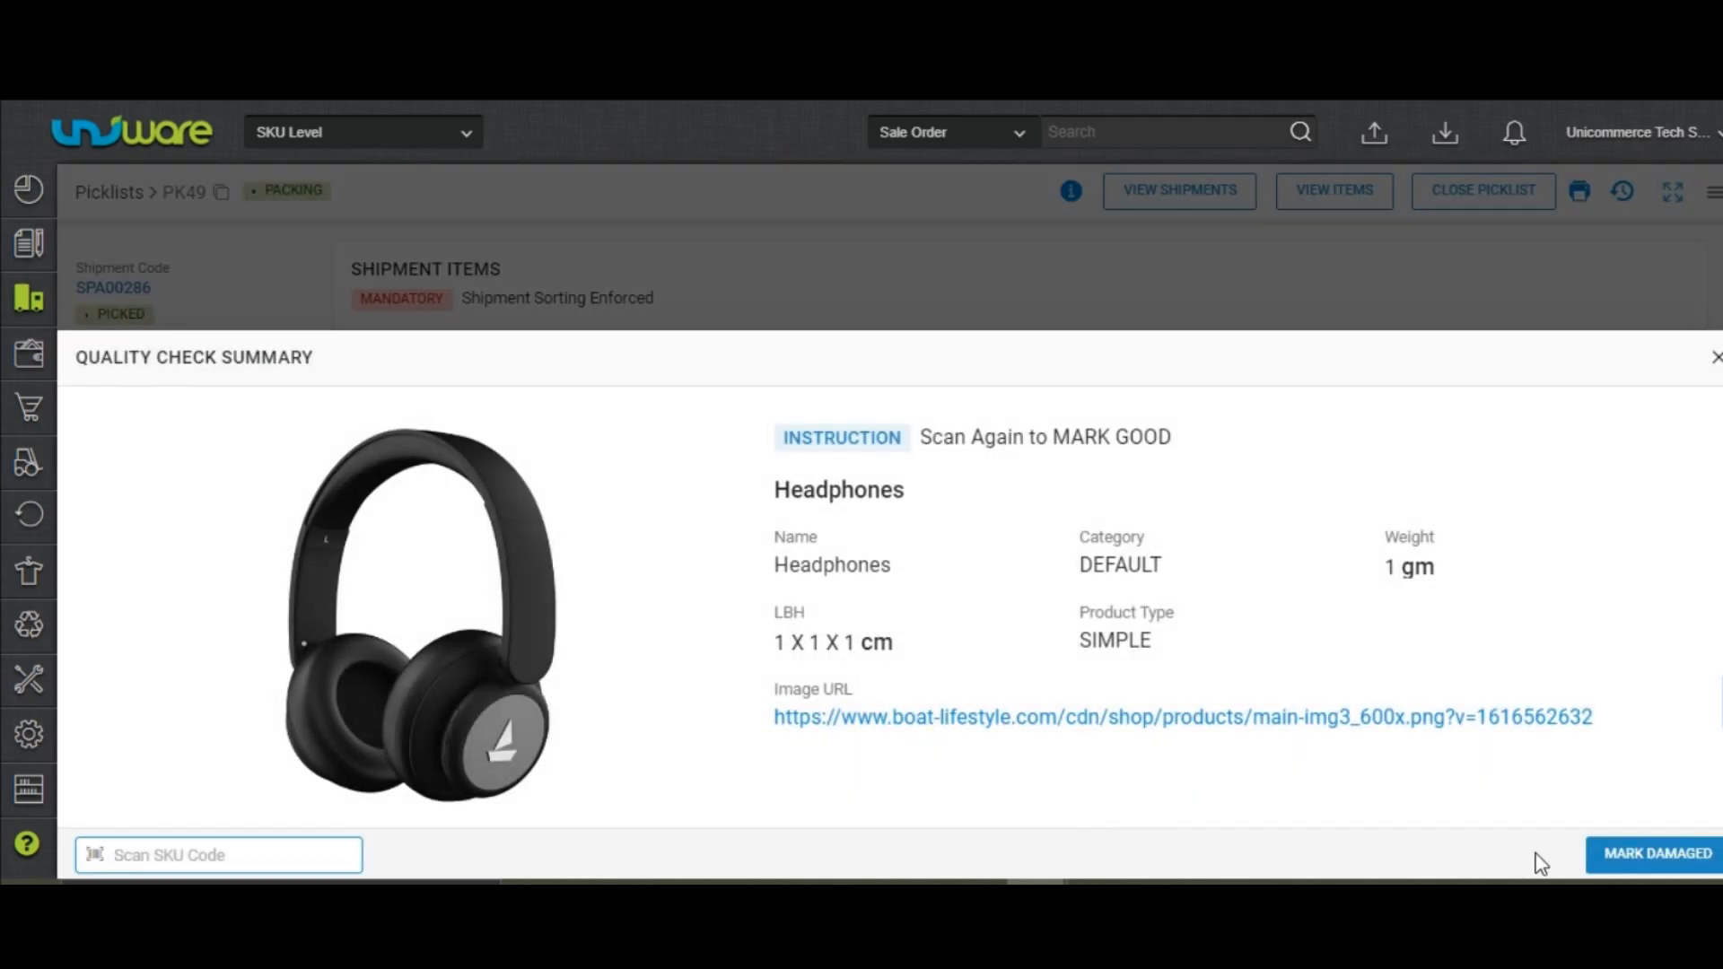
- Mark Headphones-1 as DAMAGED with rejection reason 'broken'
{"action": "left_click", "coordinate": [1653, 854]}
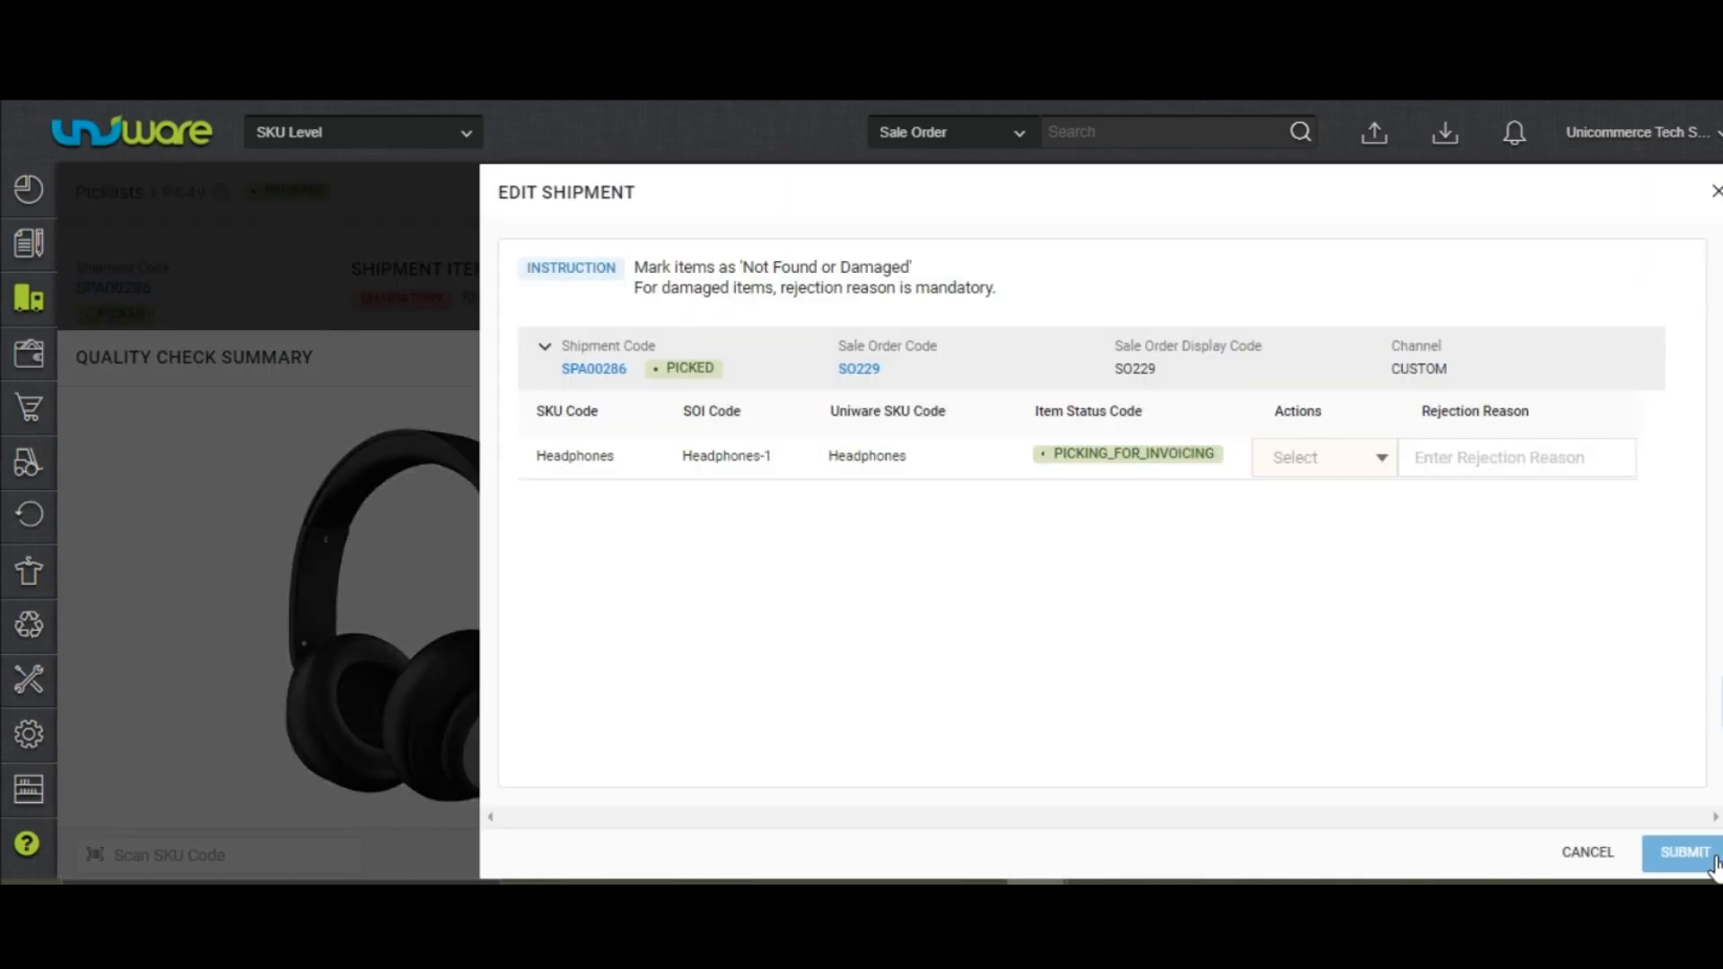
{"action": "left_click", "coordinate": [1325, 458]}
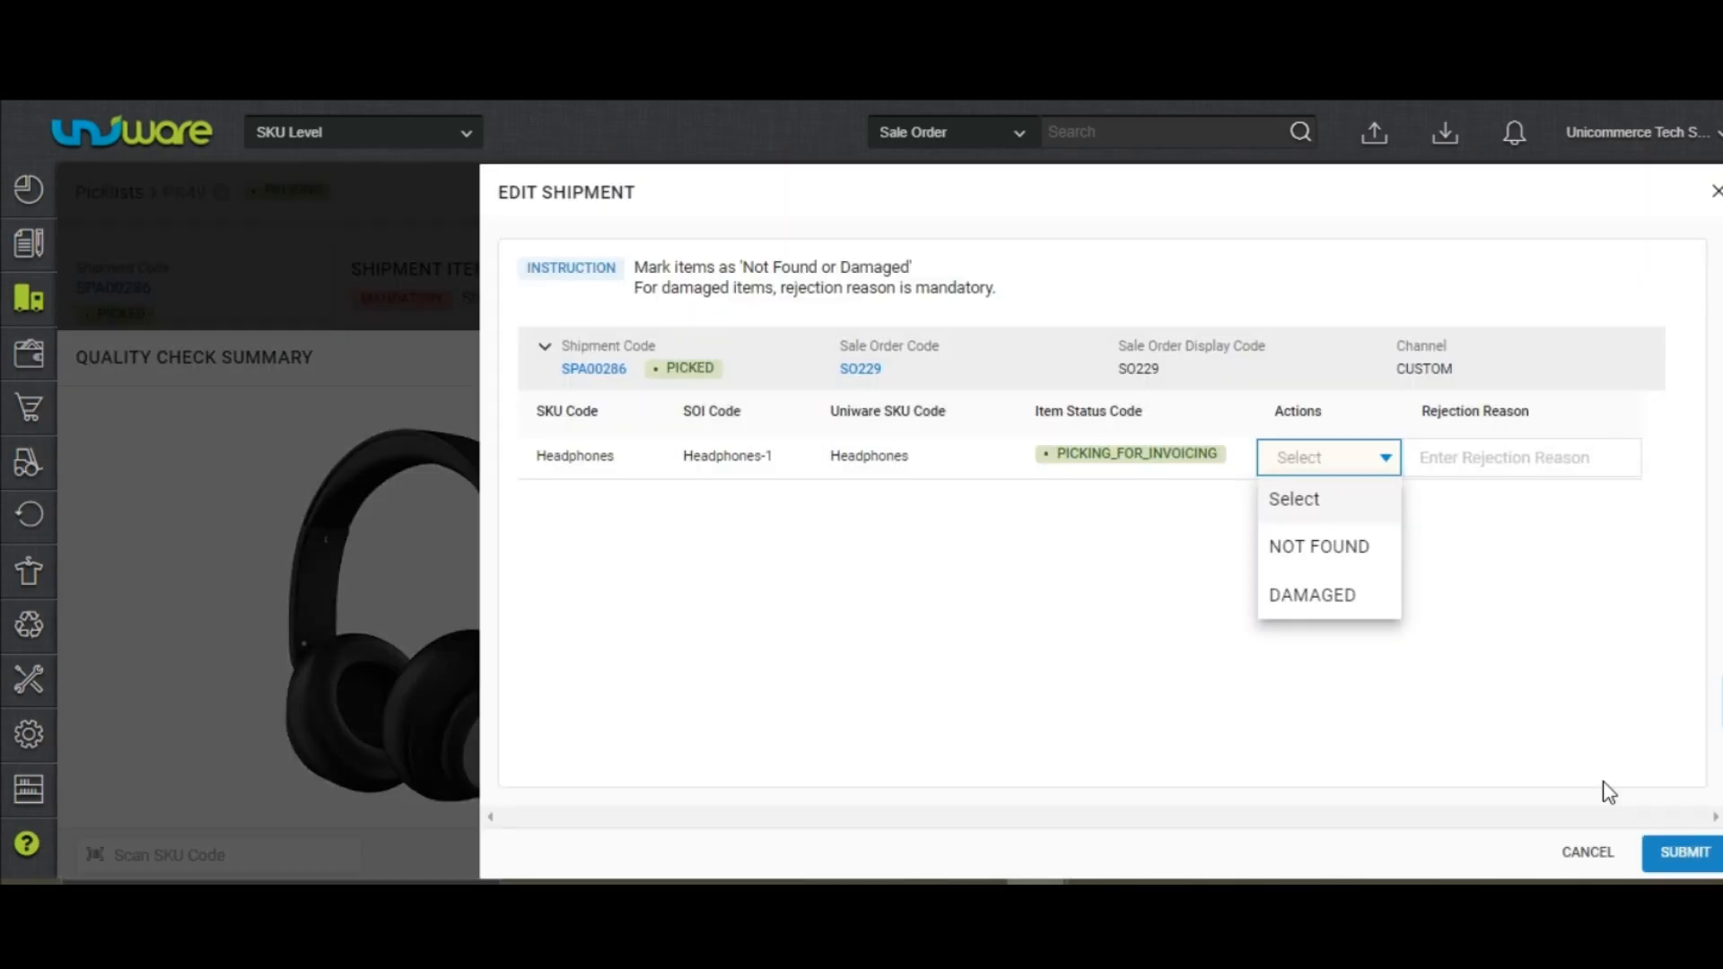
{"action": "mouse_move", "coordinate": [1407, 662]}
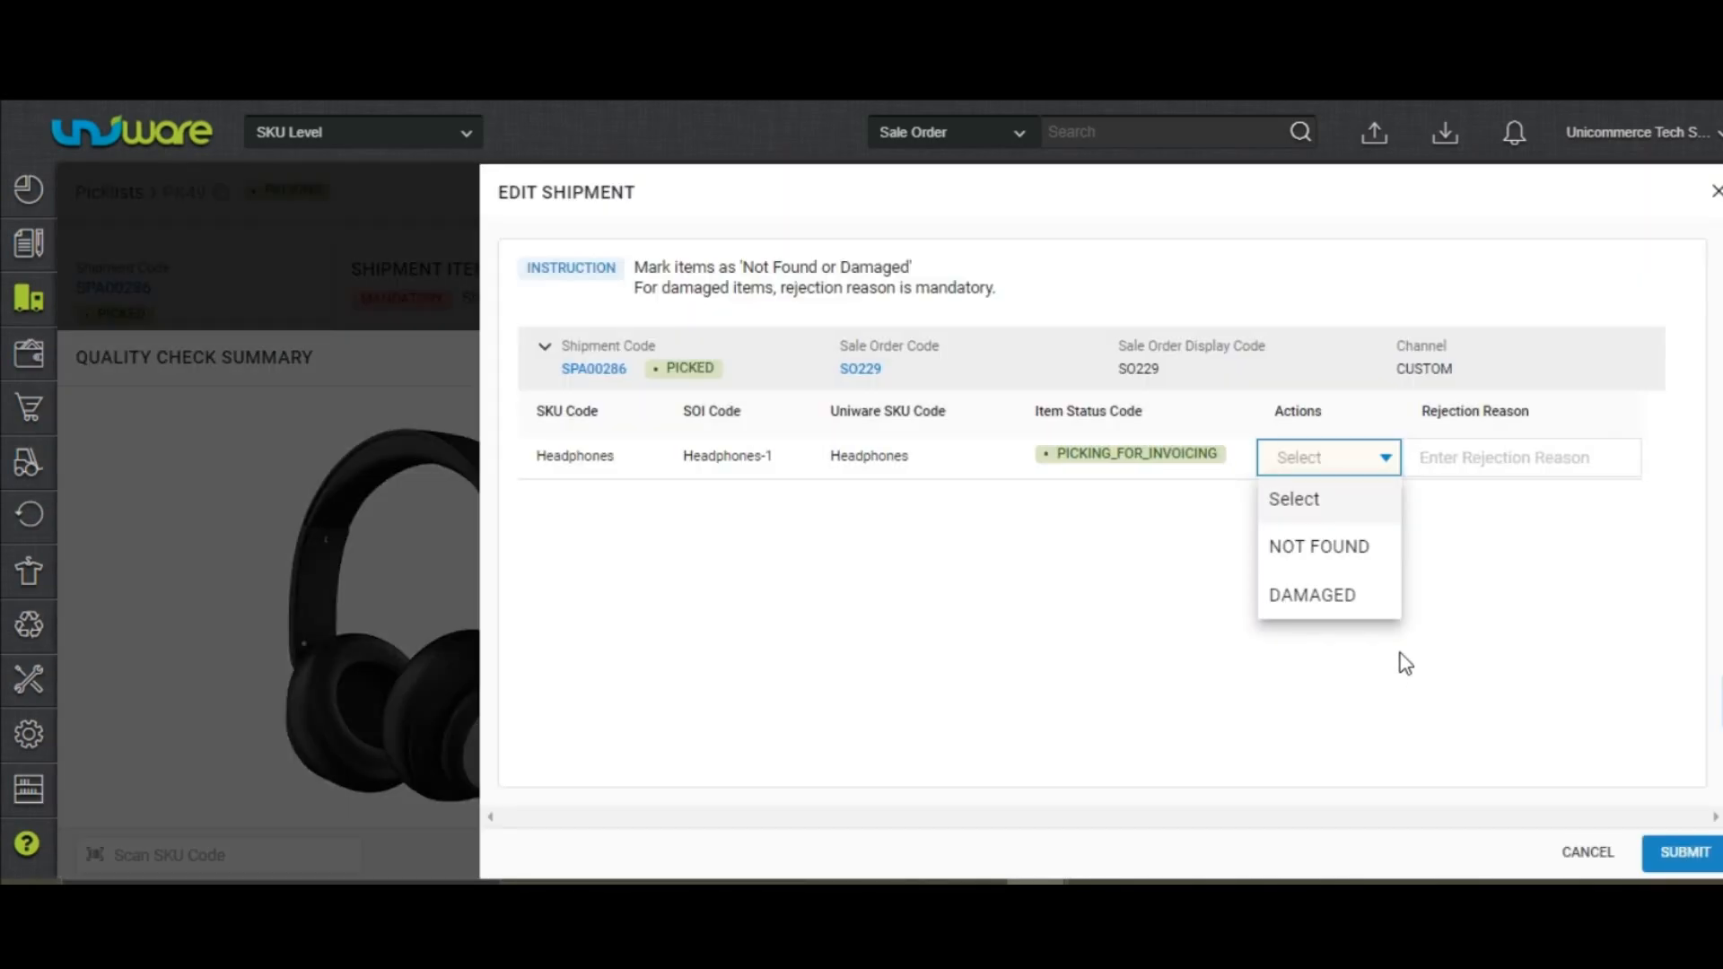
{"action": "left_click", "coordinate": [1310, 594]}
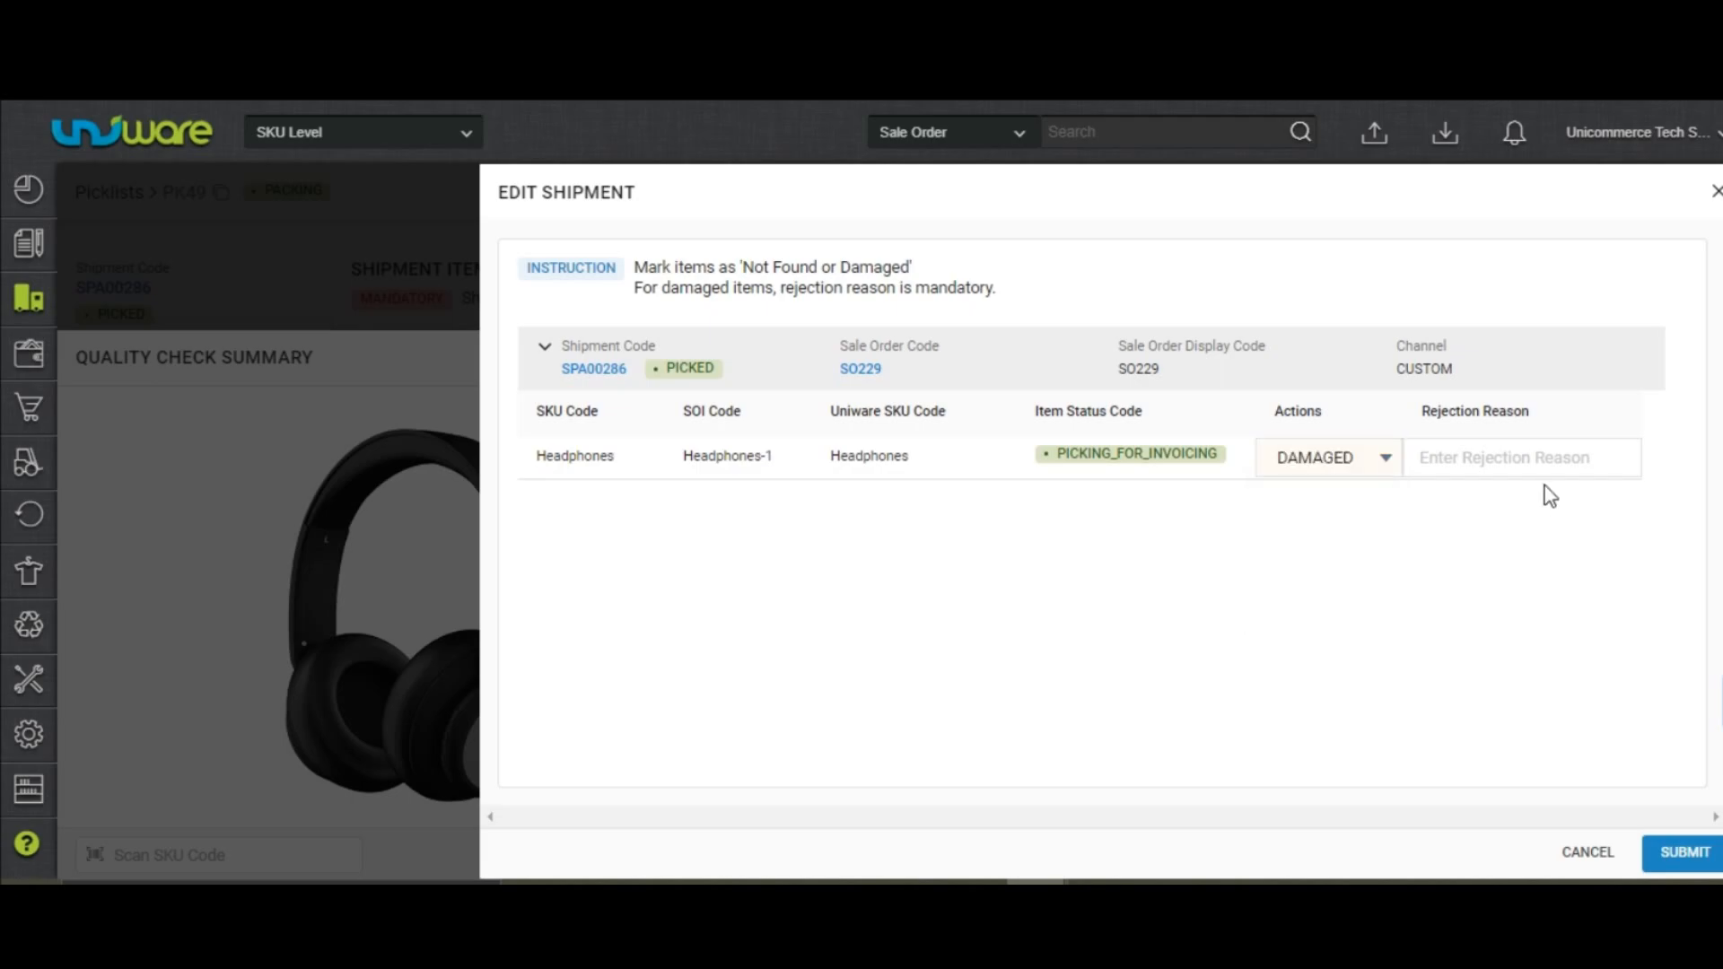
{"action": "left_click", "coordinate": [1520, 458]}
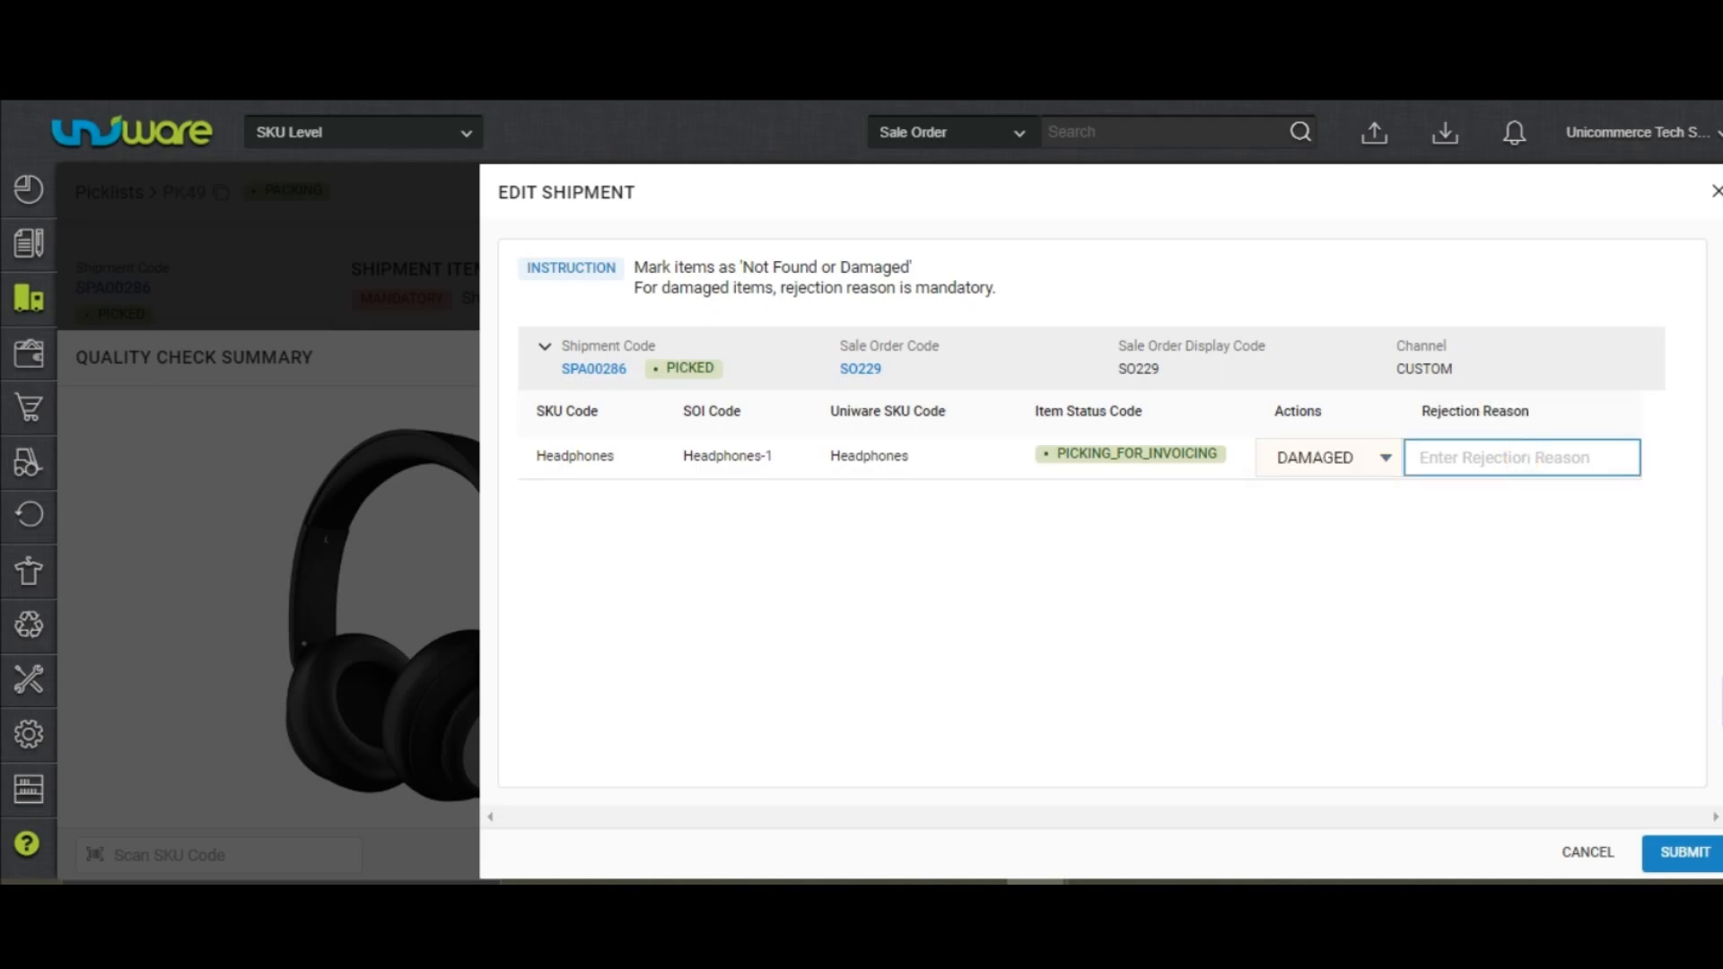
{"action": "type", "text": "broken"}
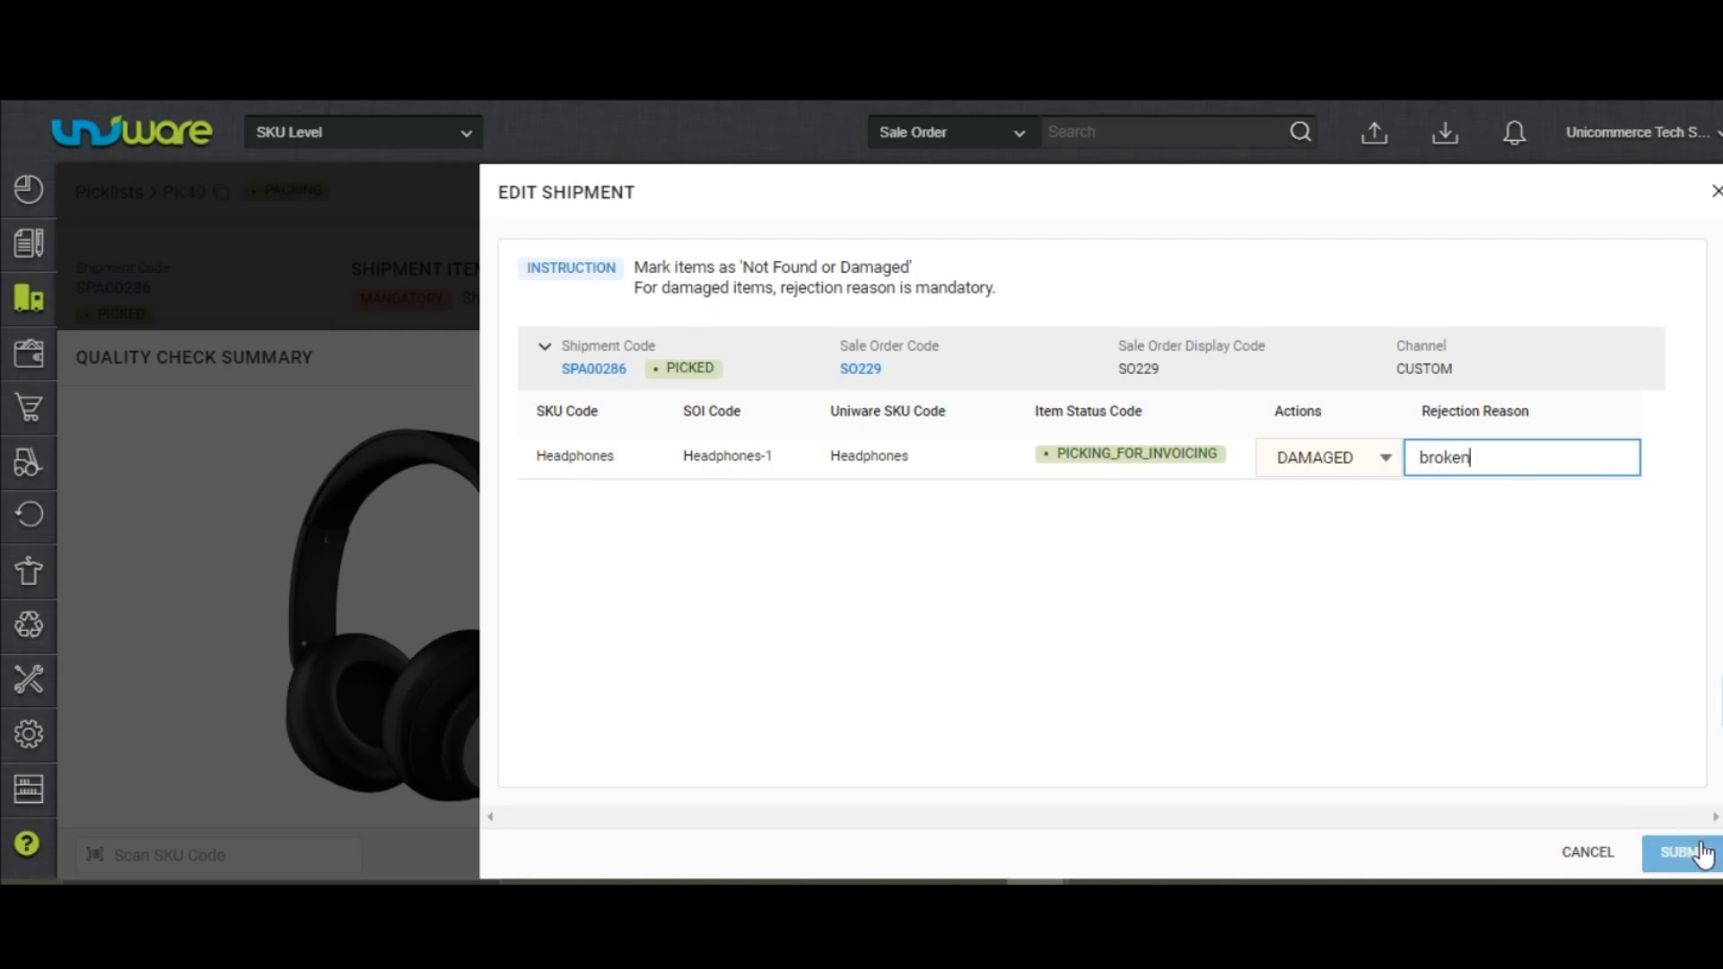
- Submit the shipment edit so SPA00286 is packed with nothing pending
{"action": "left_click", "coordinate": [1693, 851]}
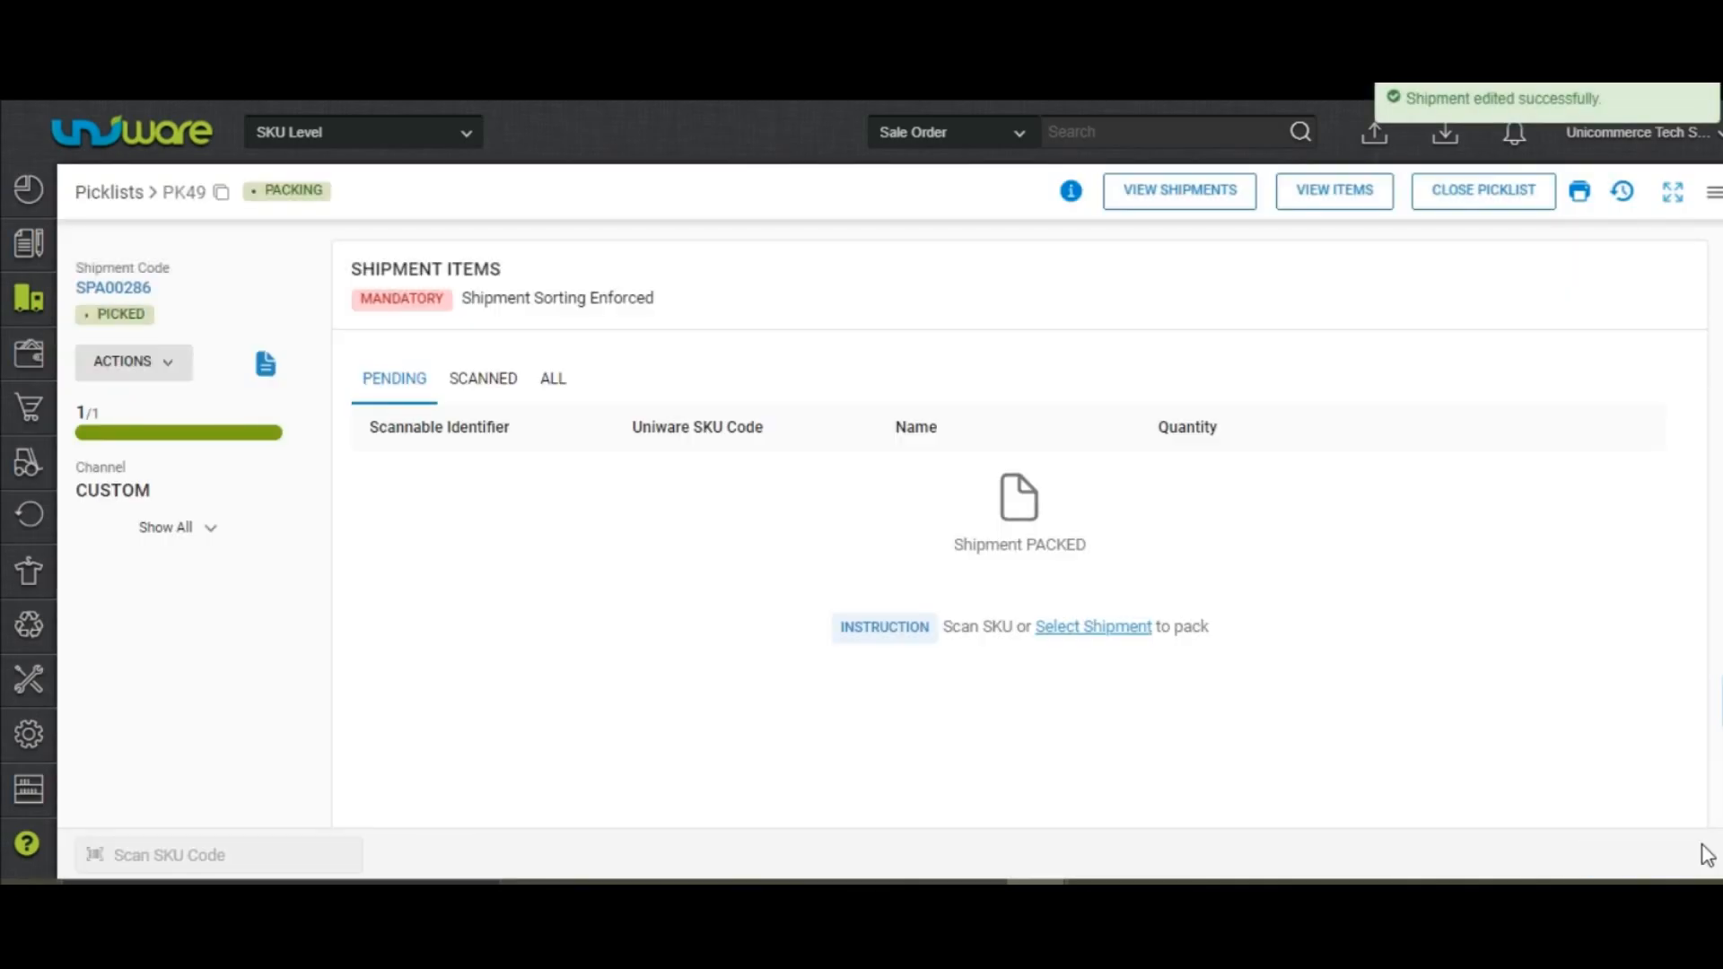
{"action": "mouse_move", "coordinate": [1637, 721]}
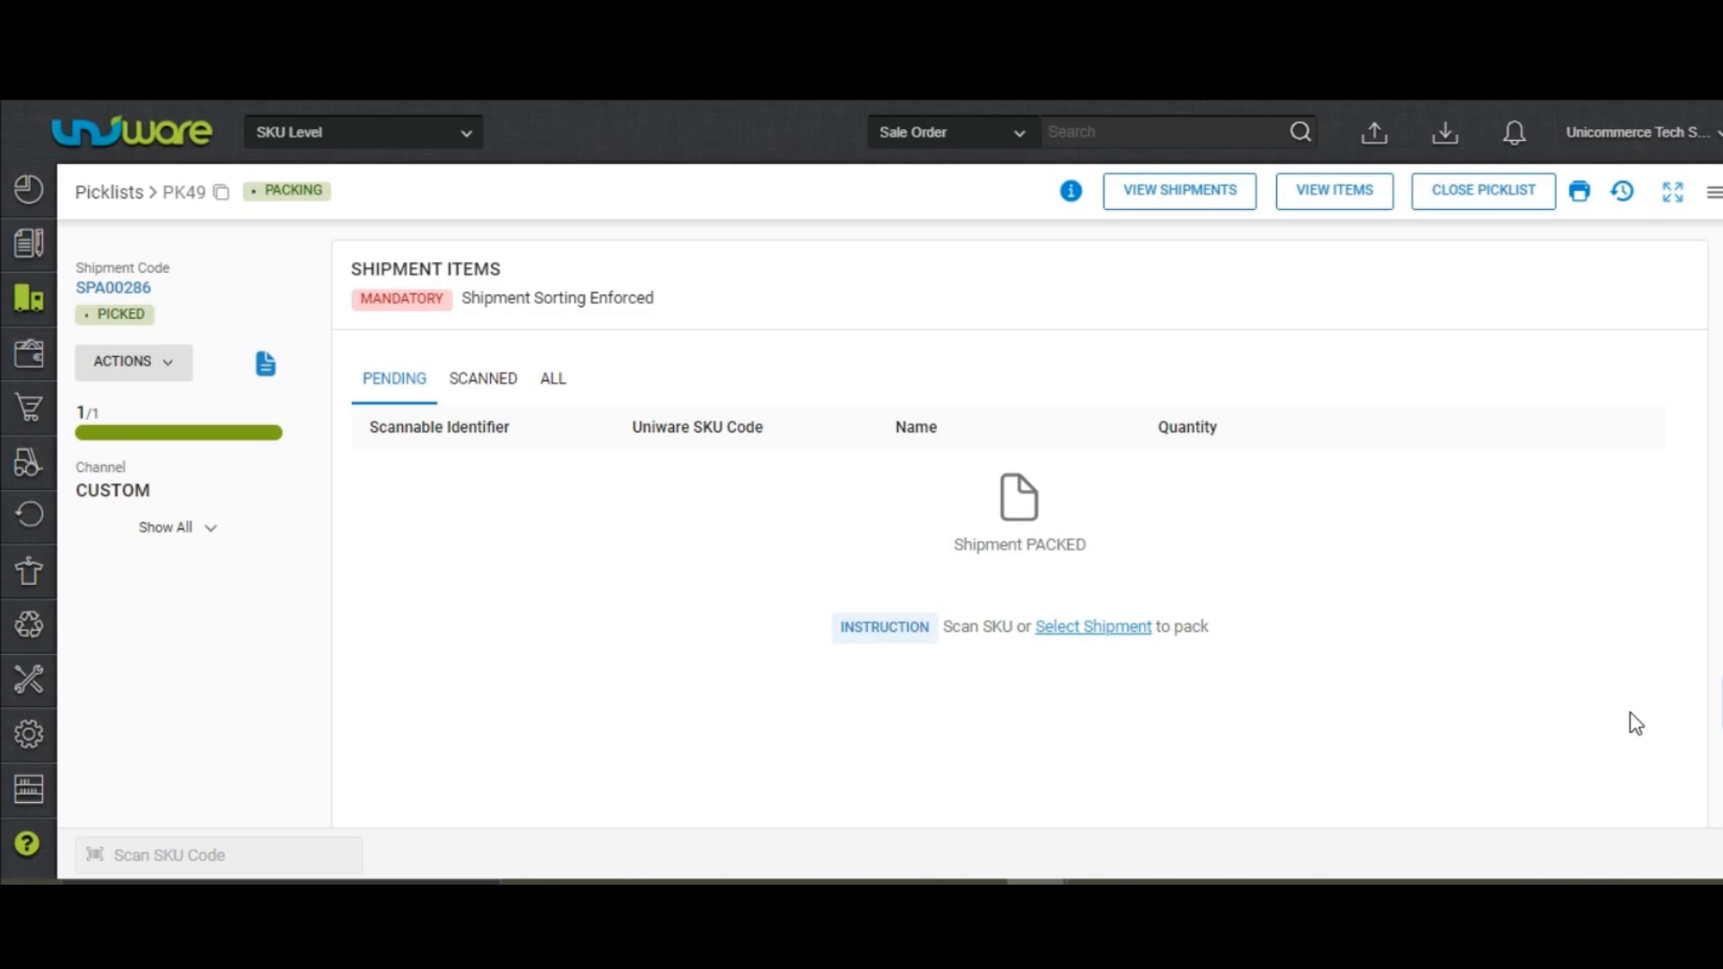
{"action": "mouse_move", "coordinate": [302, 388]}
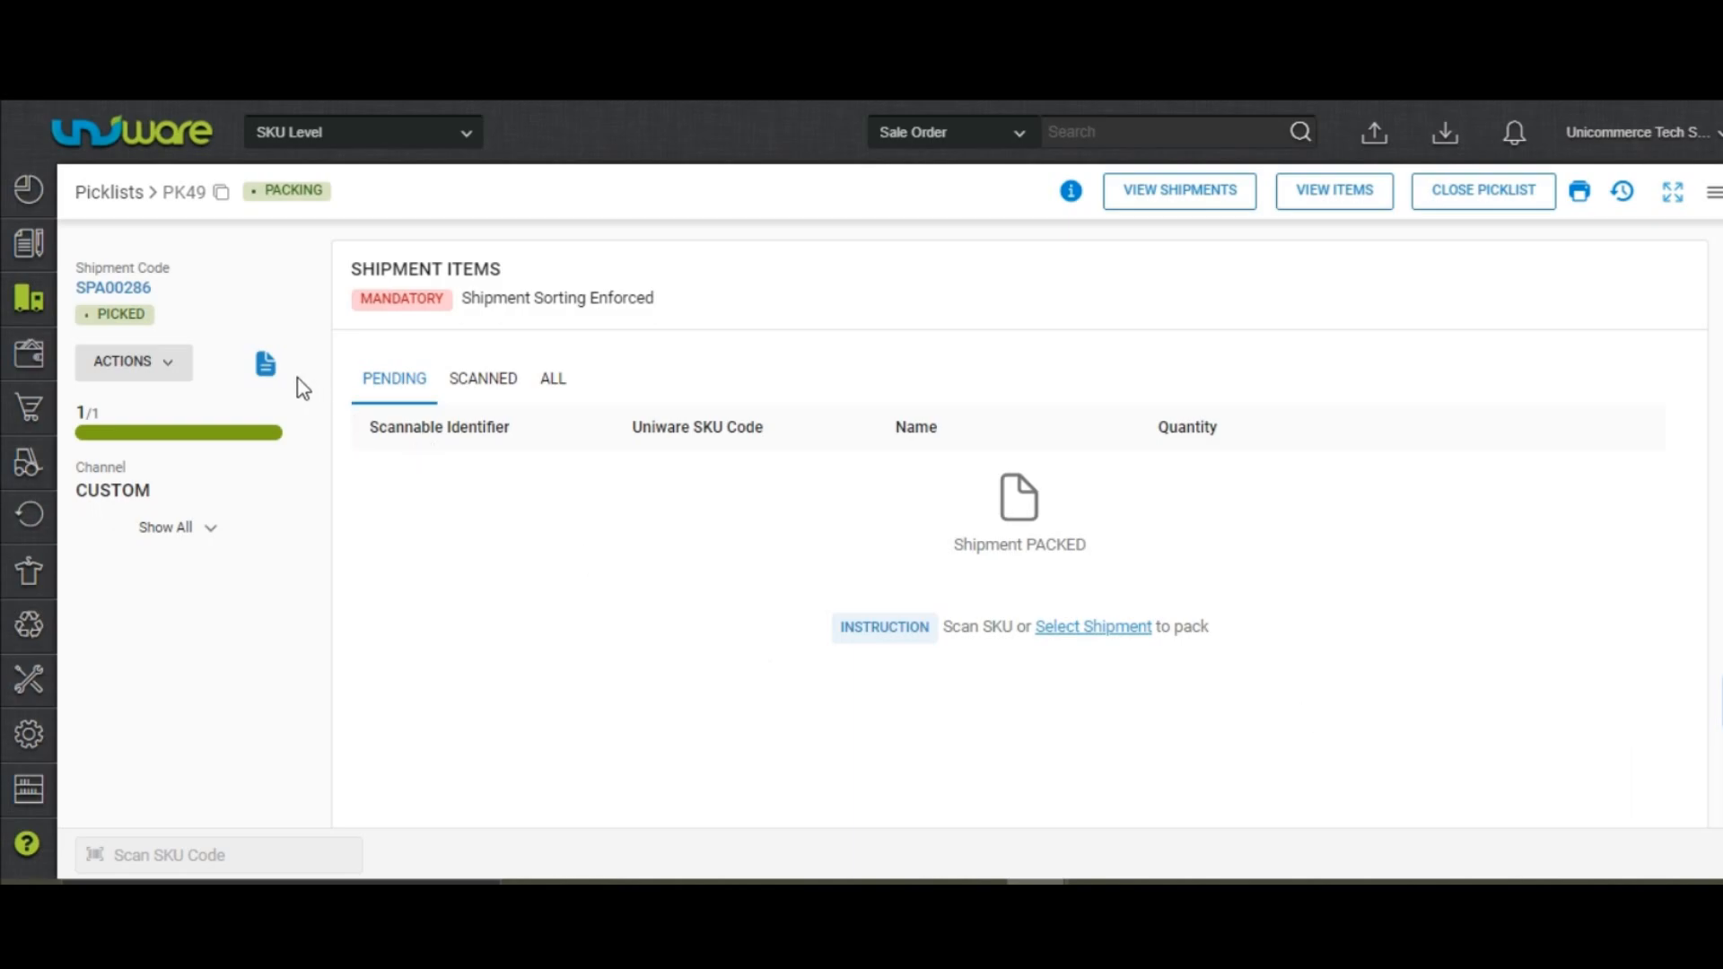
{"action": "mouse_move", "coordinate": [265, 364]}
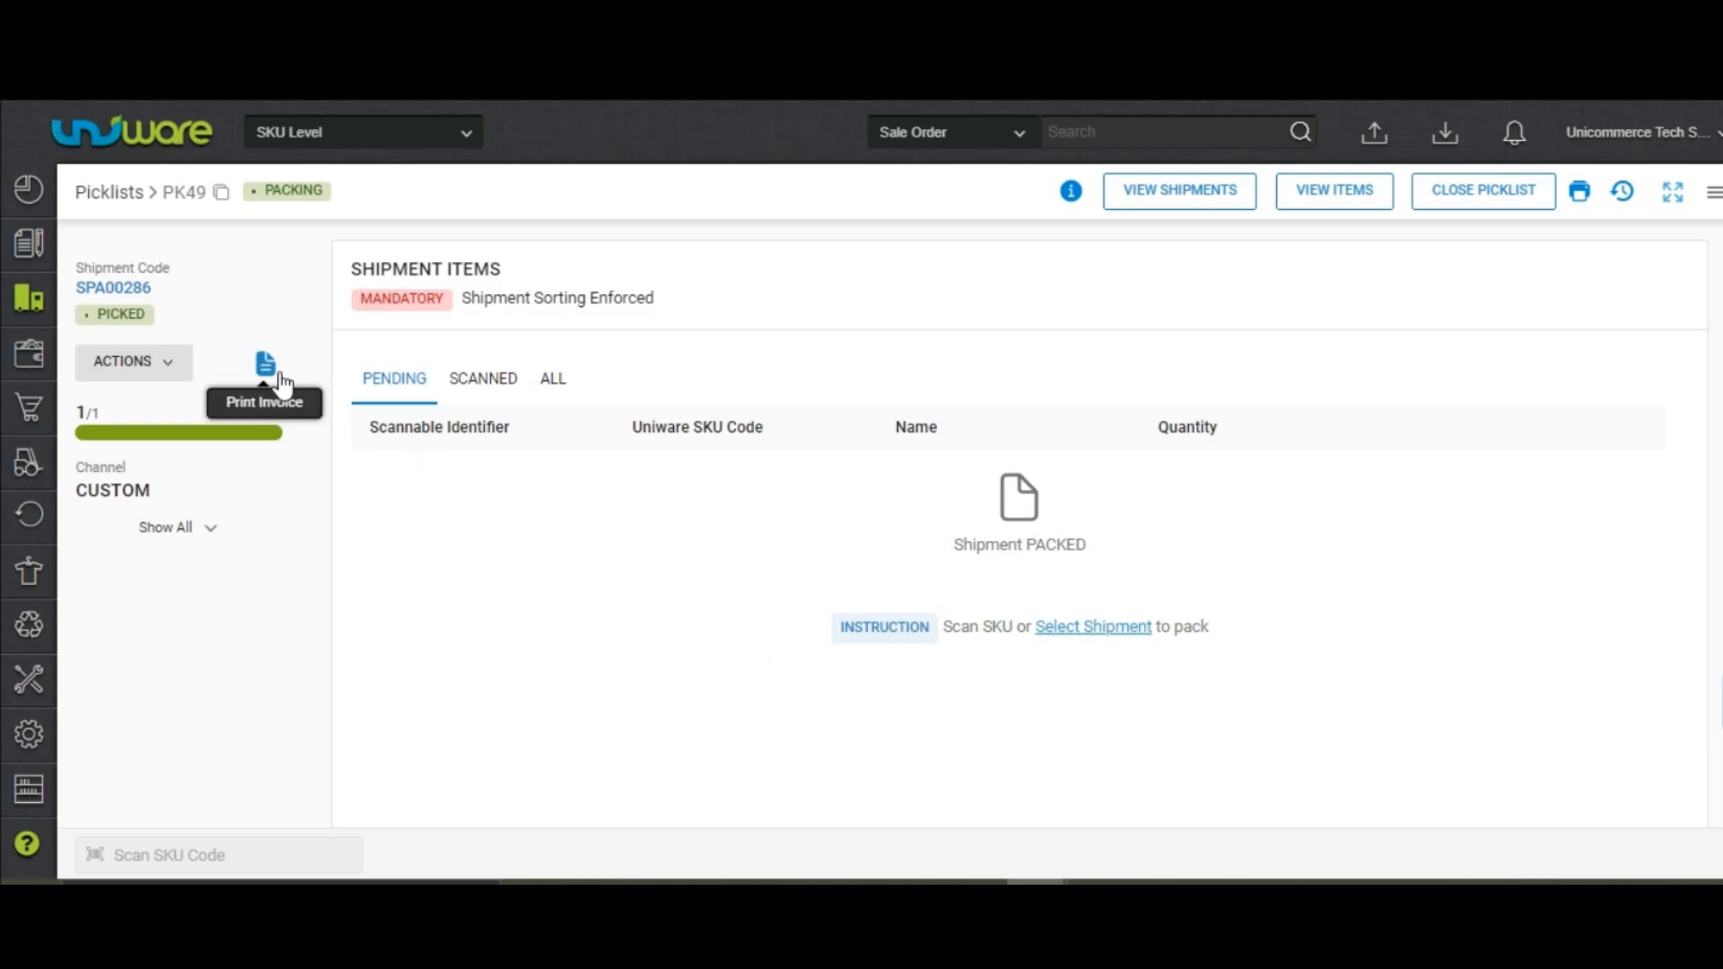
{"action": "mouse_move", "coordinate": [274, 358]}
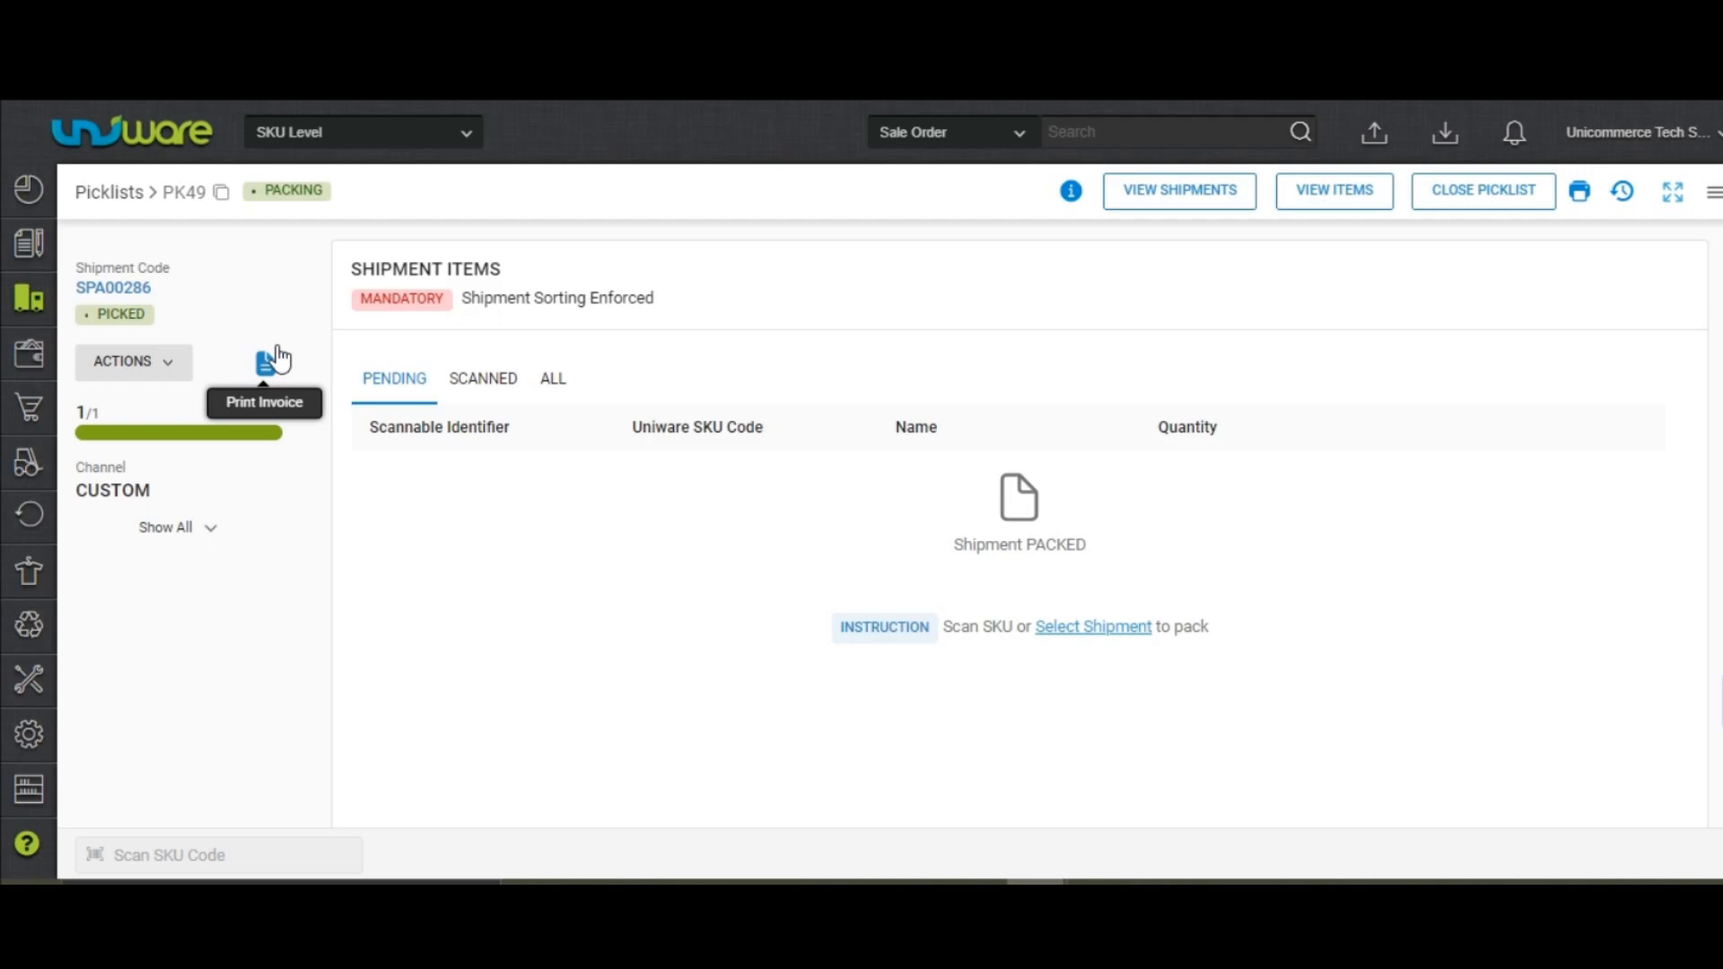